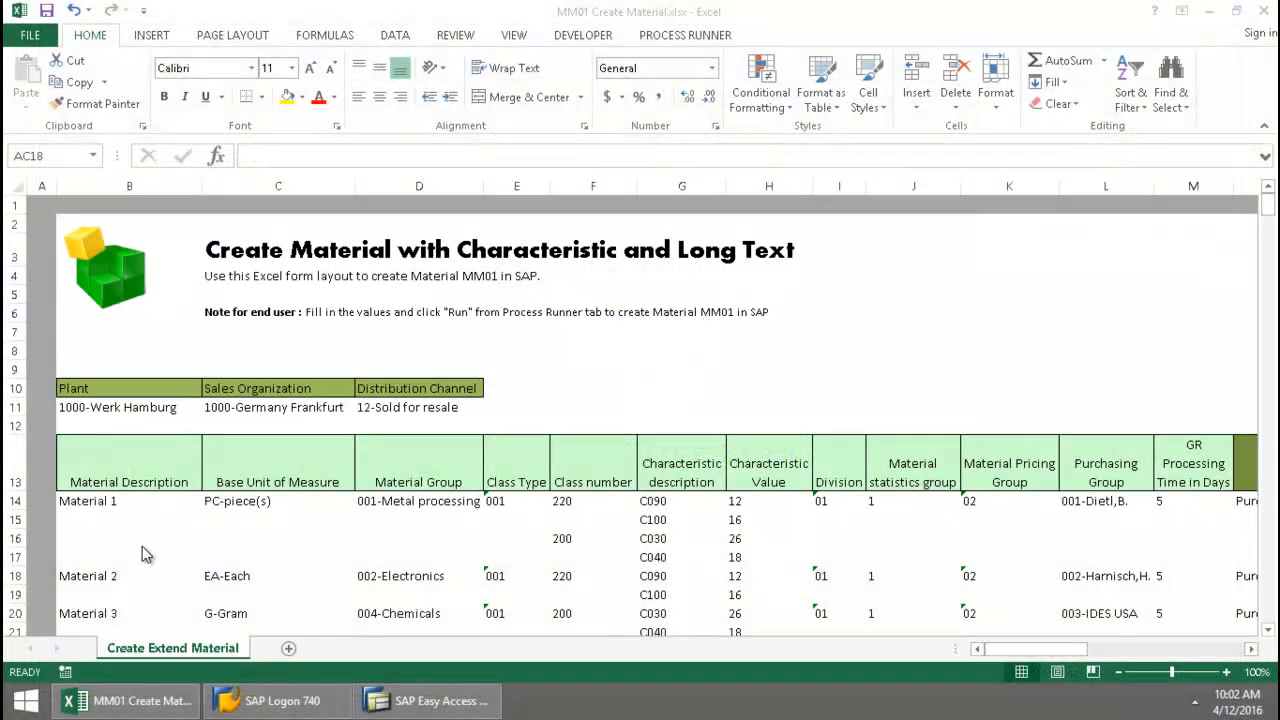
mouse_move(622, 550)
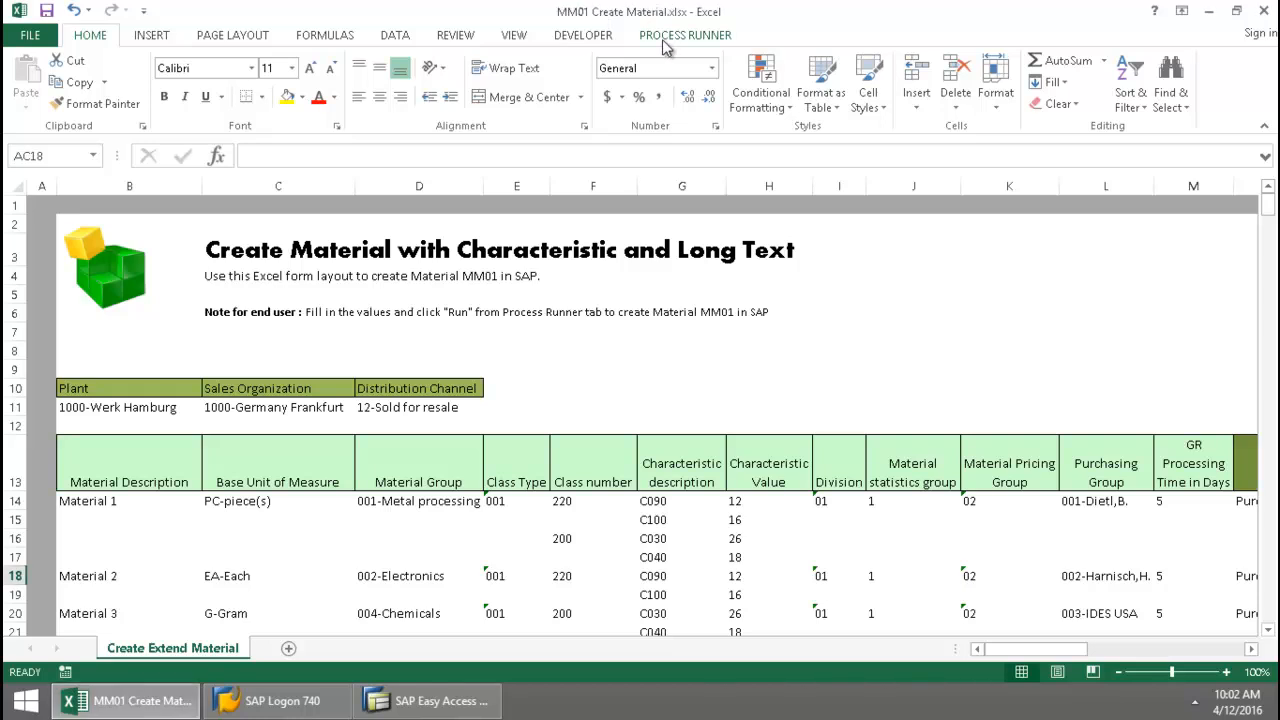
Step: Run Process Runner on rows 14 to 21 and confirm the SAP logon
click(685, 34)
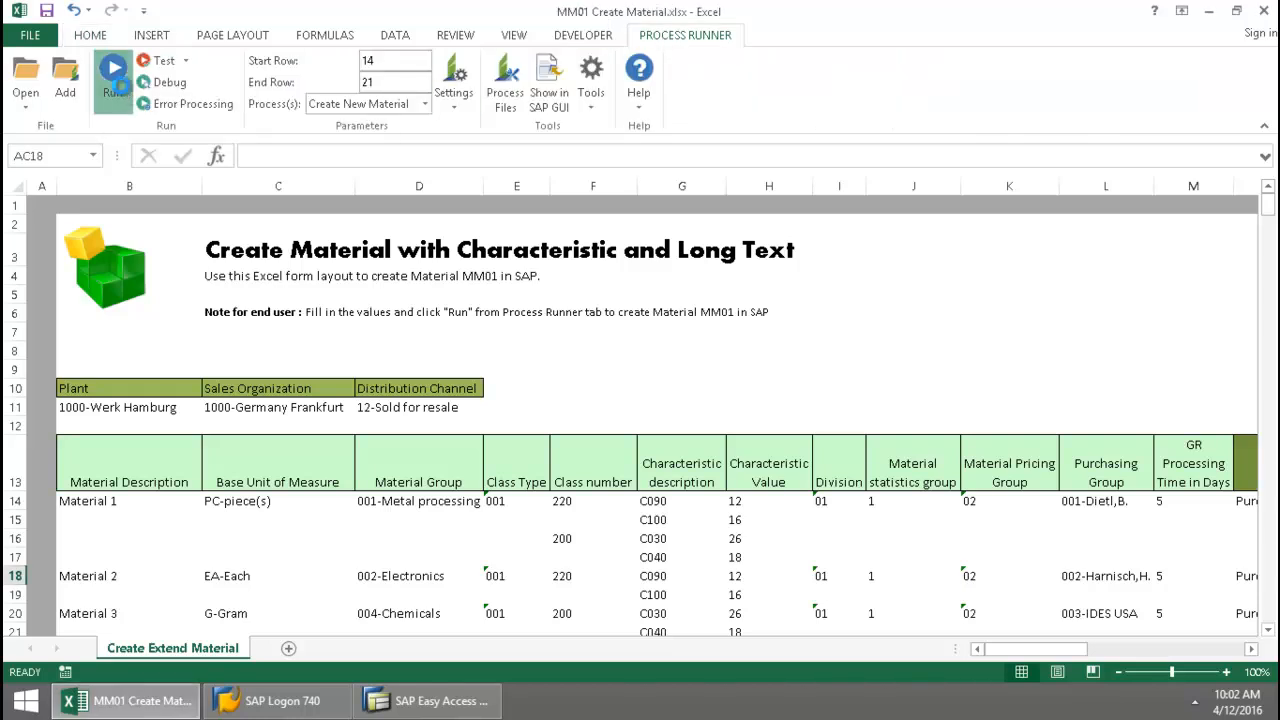
click(112, 70)
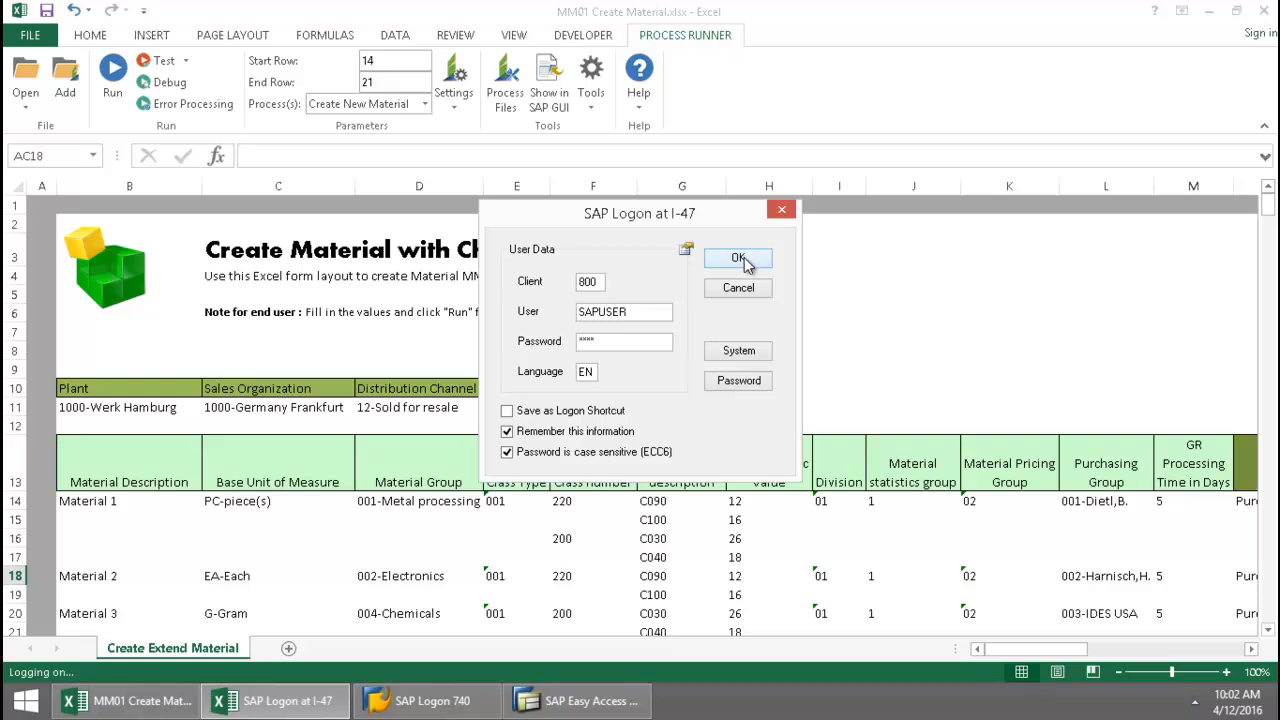
mouse_move(740, 263)
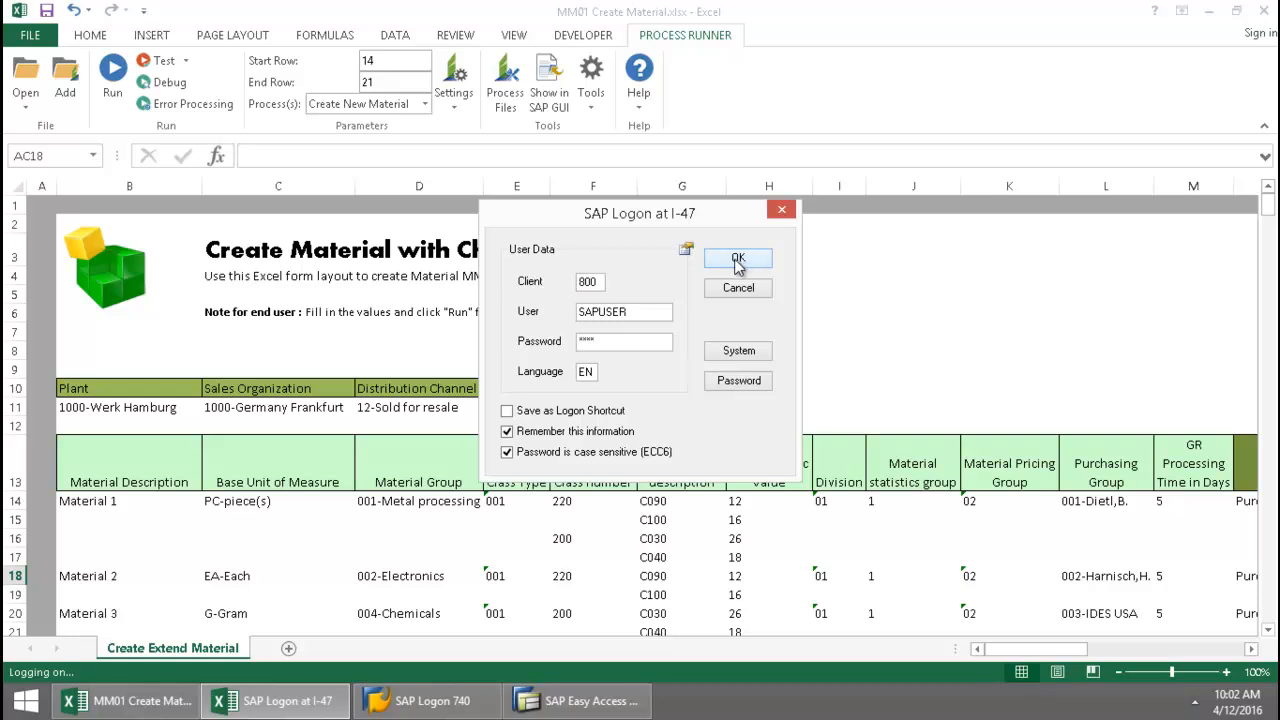
click(737, 259)
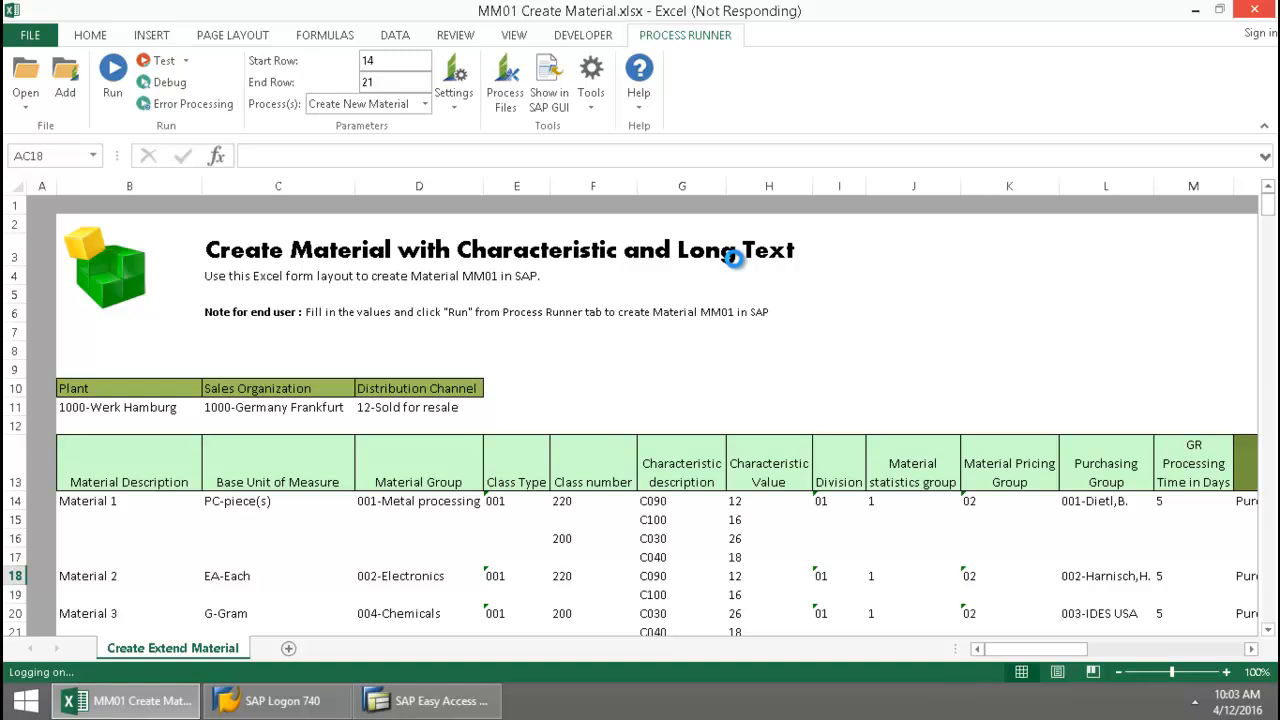
Step: Let the run finish without errors and close the Run Status summary
click(112, 75)
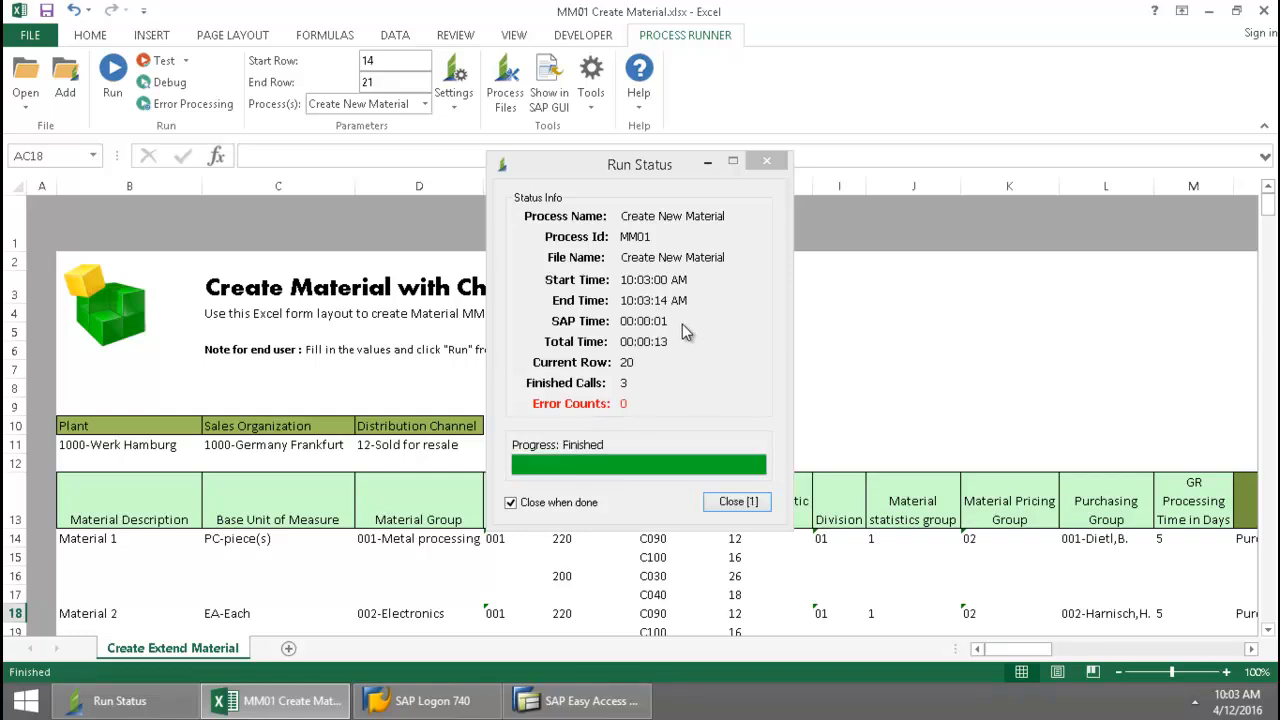
click(737, 501)
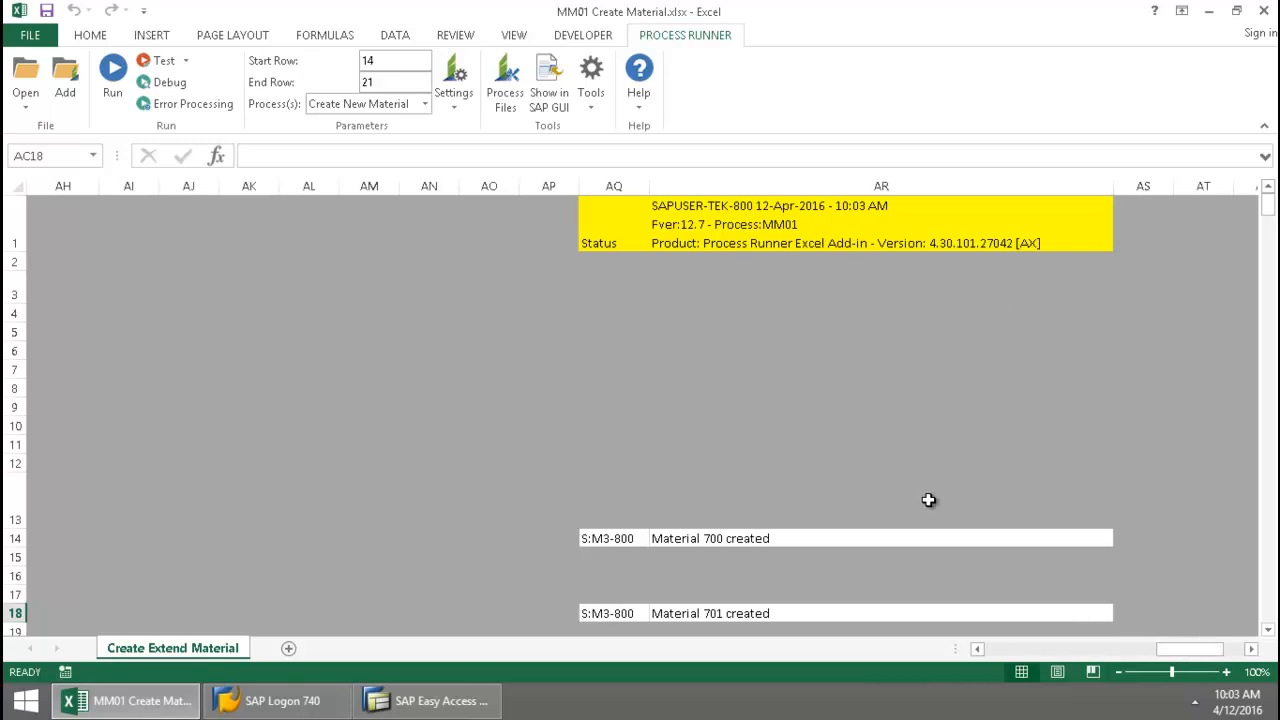
Step: Confirm materials 700, 701 and 702 created, then launch material 700 from cell AR14
scroll(down, 3)
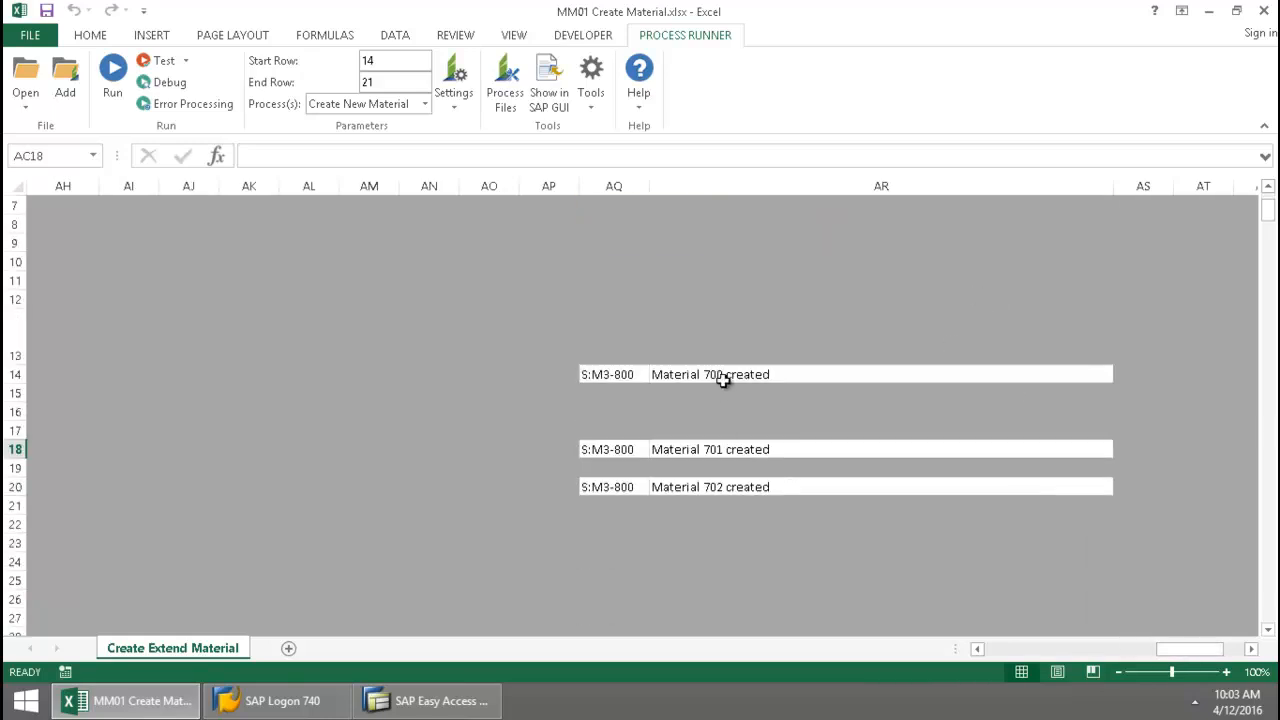
click(880, 538)
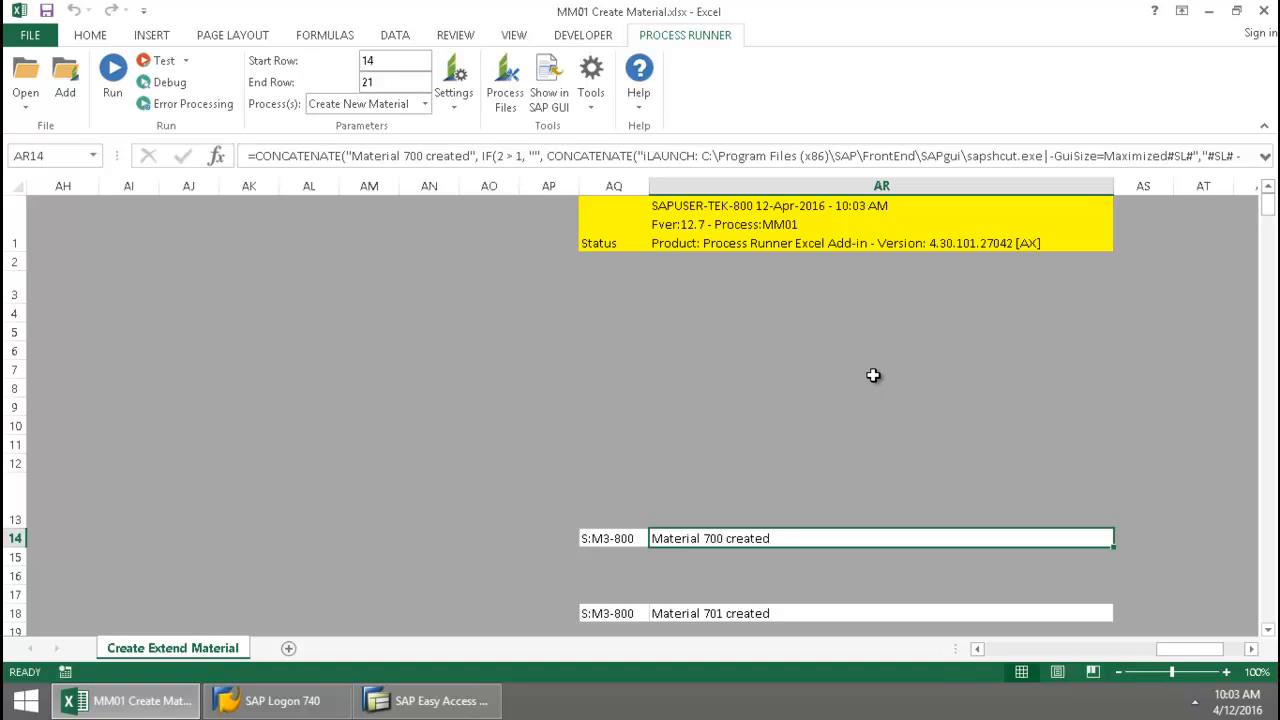
scroll(left, 3)
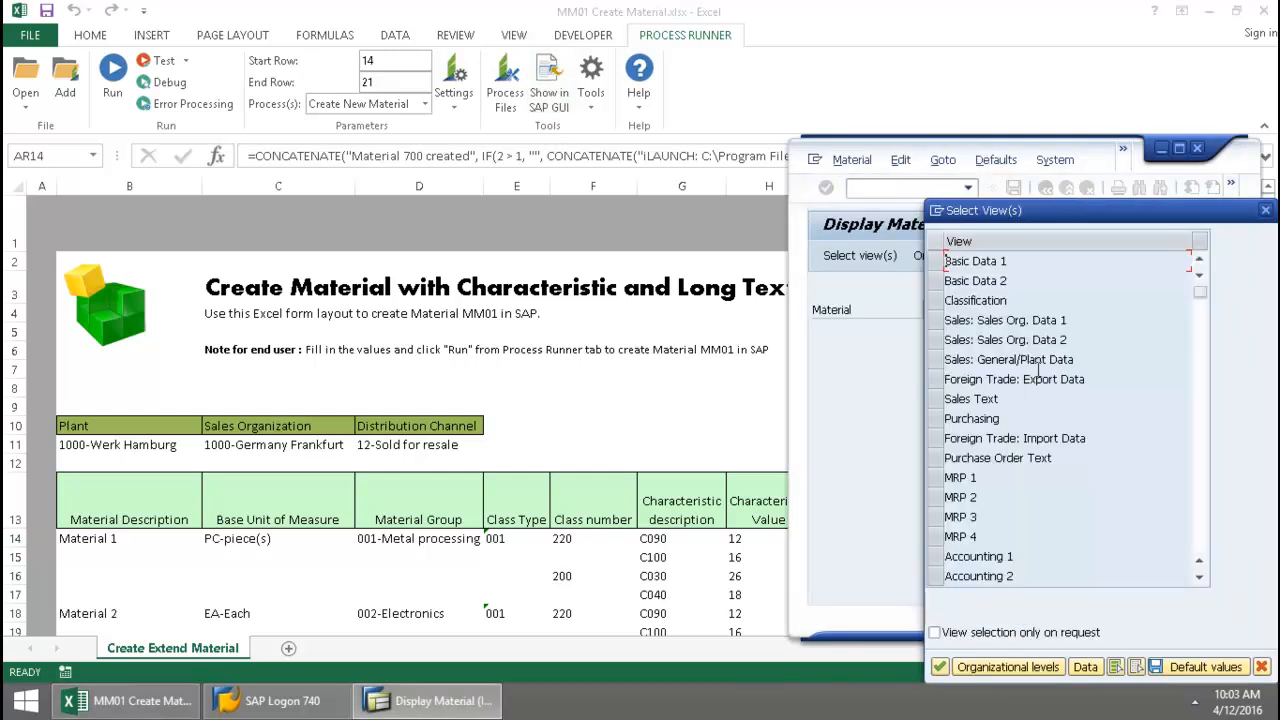
Step: Confirm the selected views to show Basic Data 1 of material 700
click(975, 260)
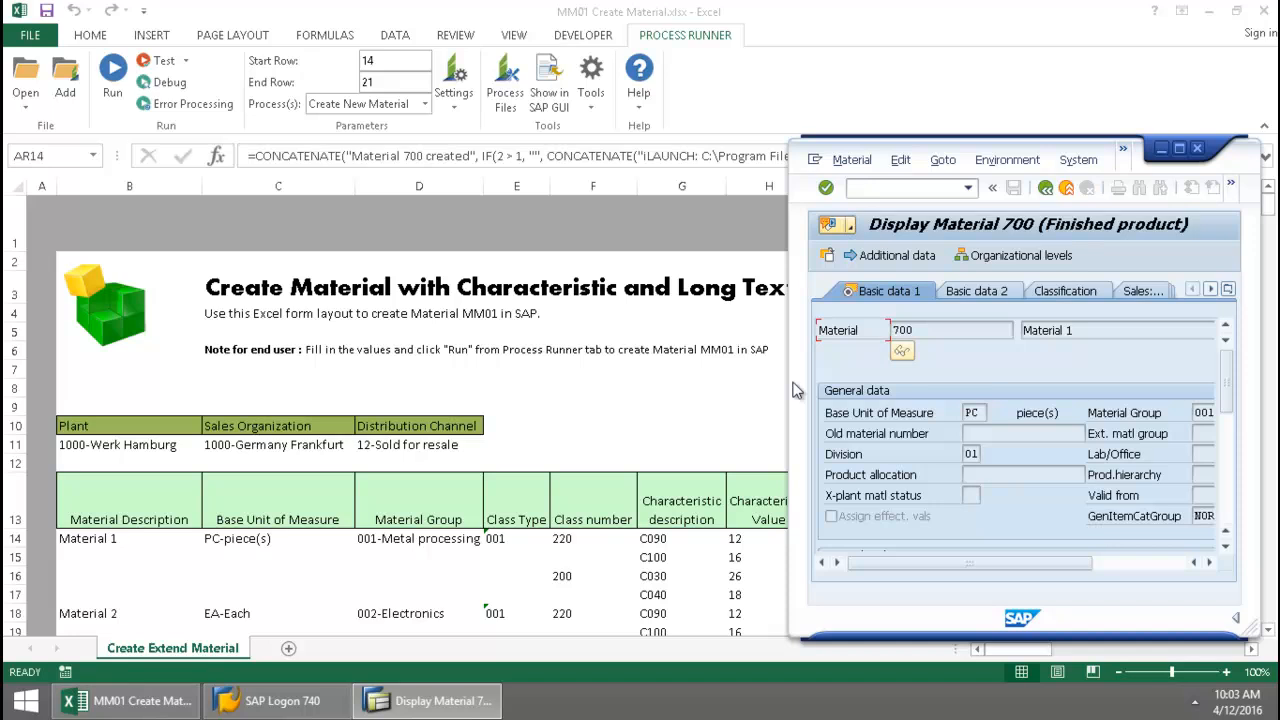
mouse_move(945, 256)
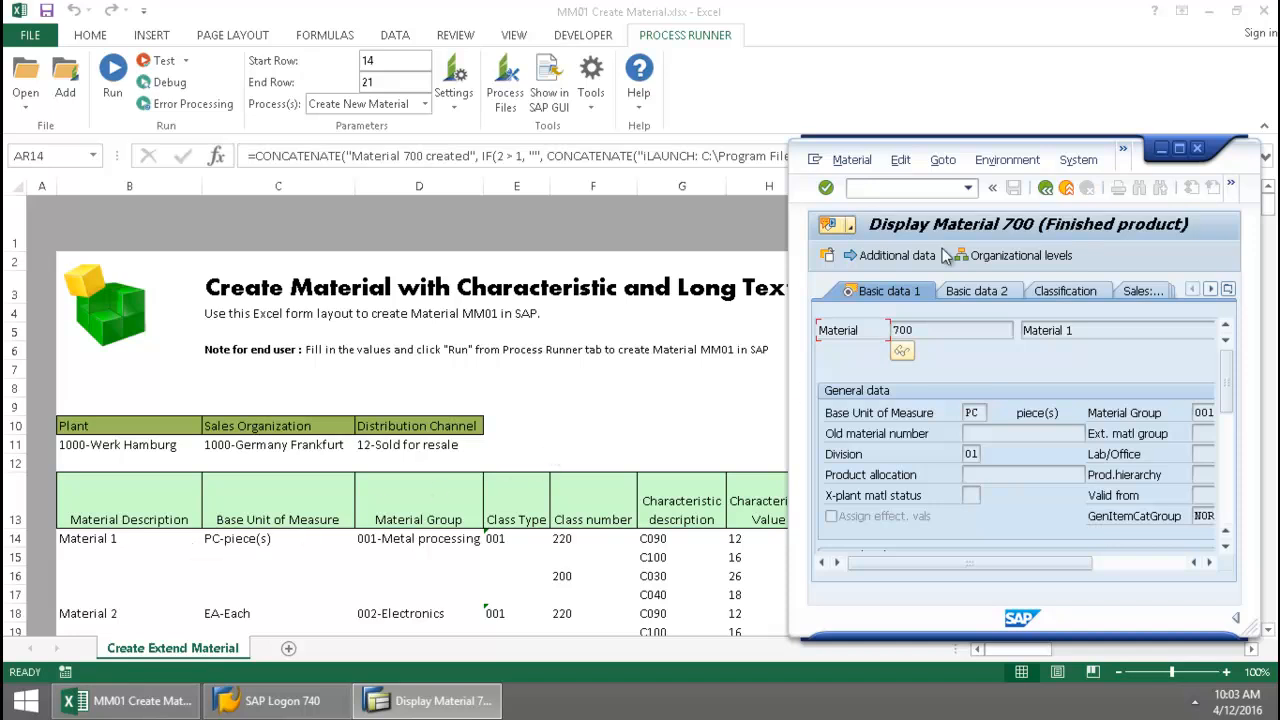